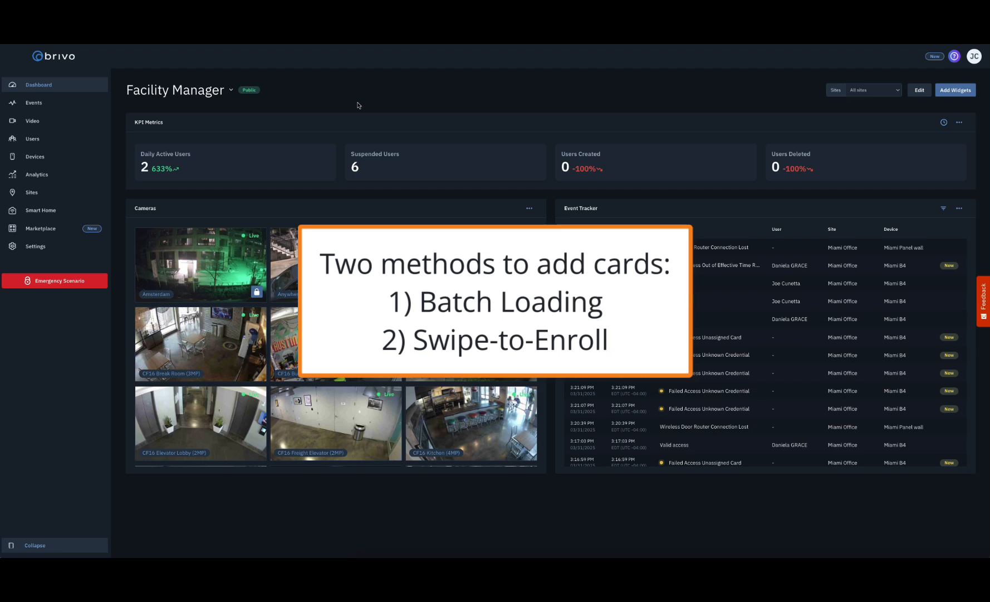
mouse_move(353, 105)
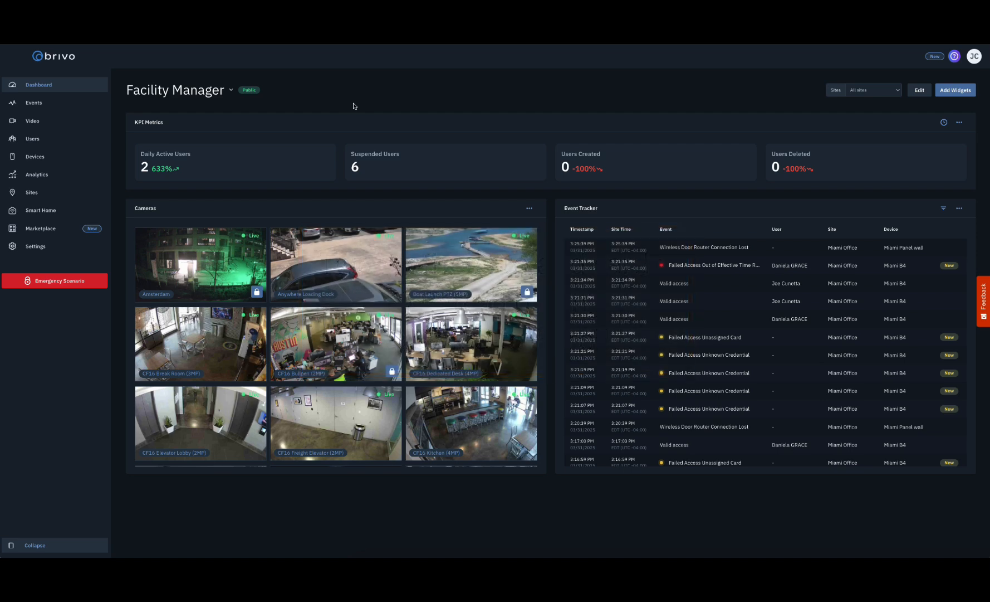
mouse_move(32, 138)
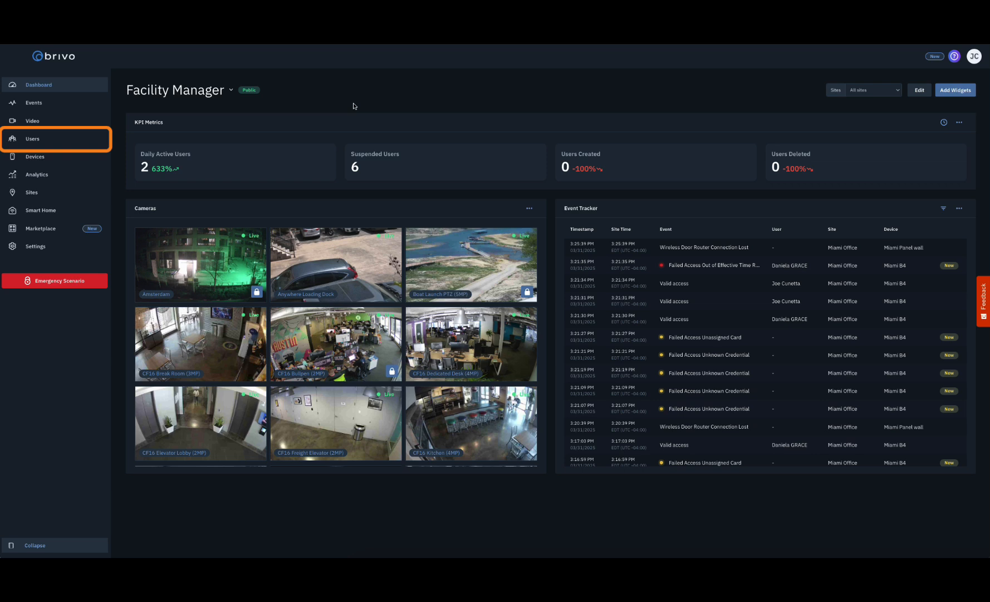
Go to Users › Cards and start Manage Cards for bulk card entry
click(32, 138)
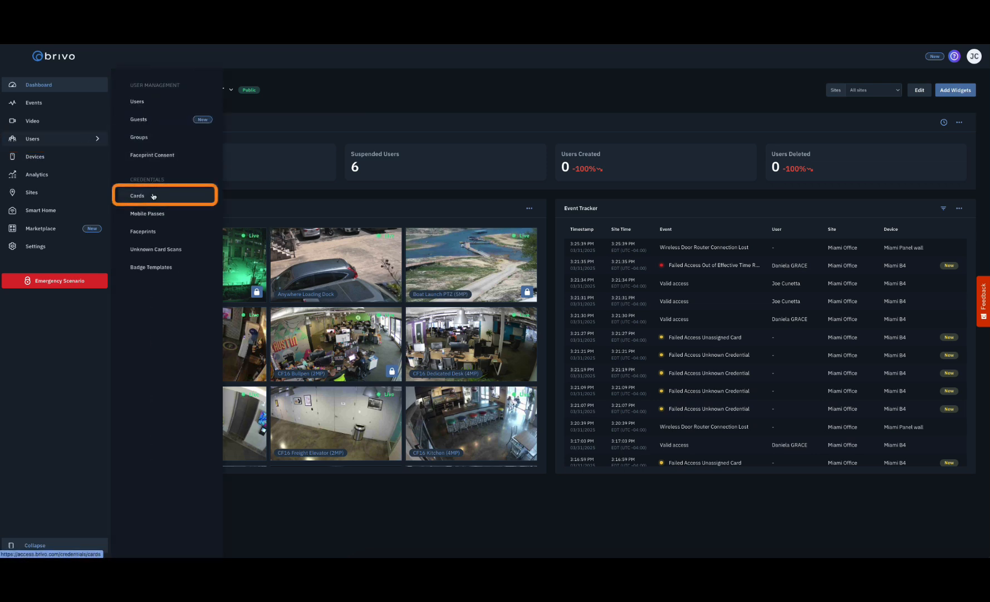
mouse_move(137, 196)
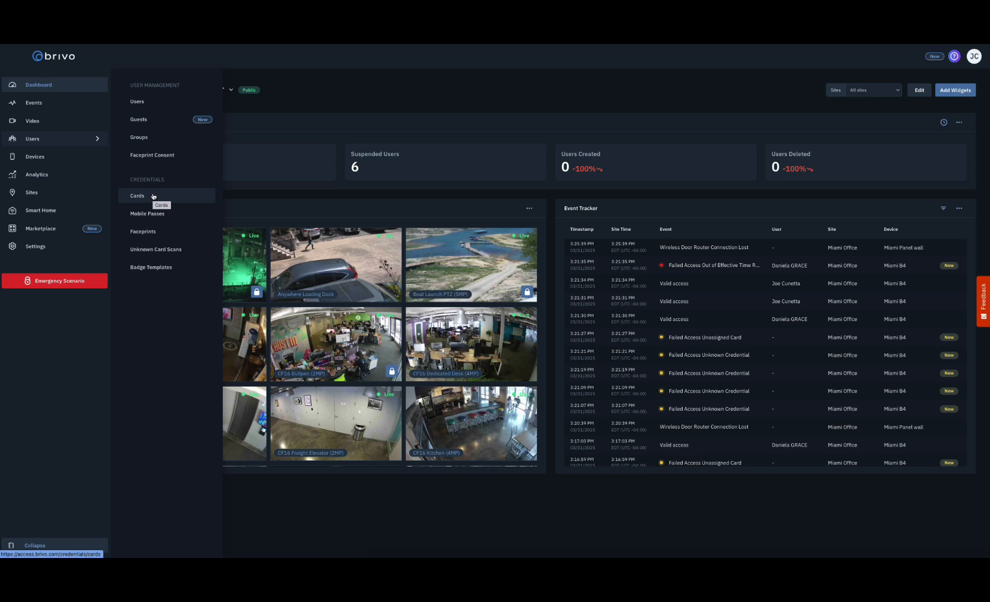
click(137, 196)
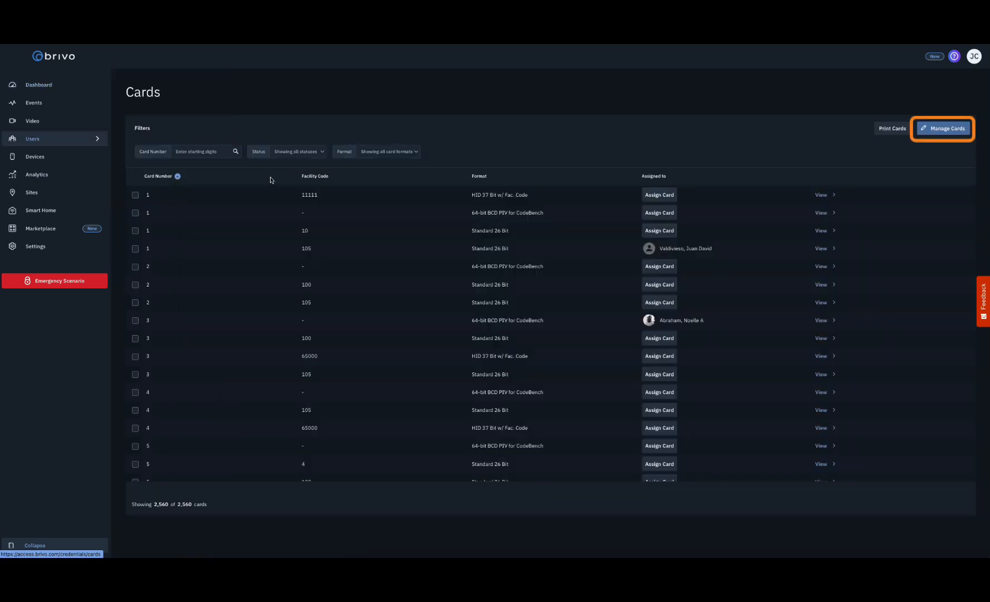
click(942, 128)
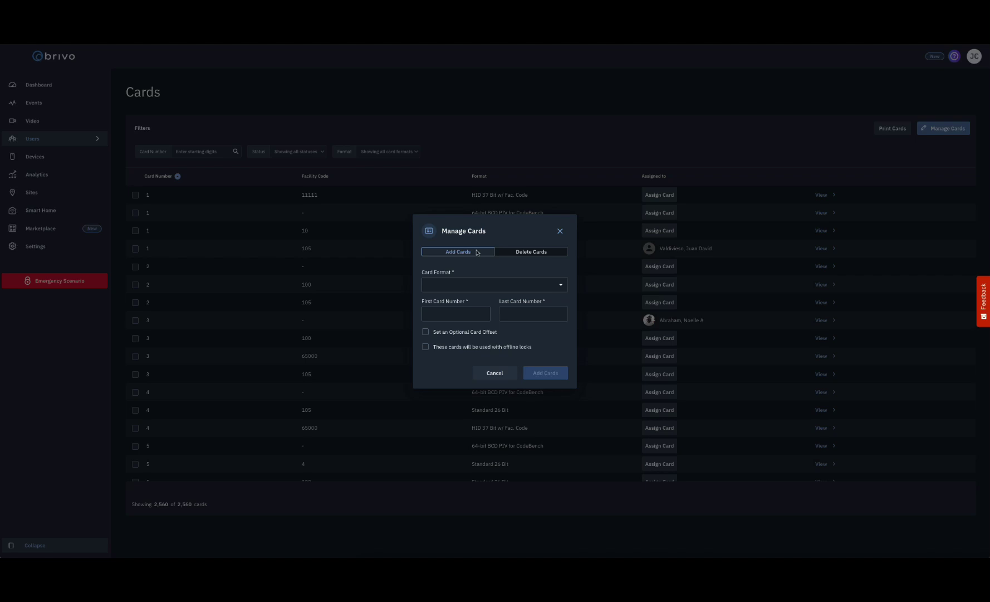
Glance at Delete Cards, return to Add Cards and choose the WaveLynx 56-bit LEAF format
click(530, 250)
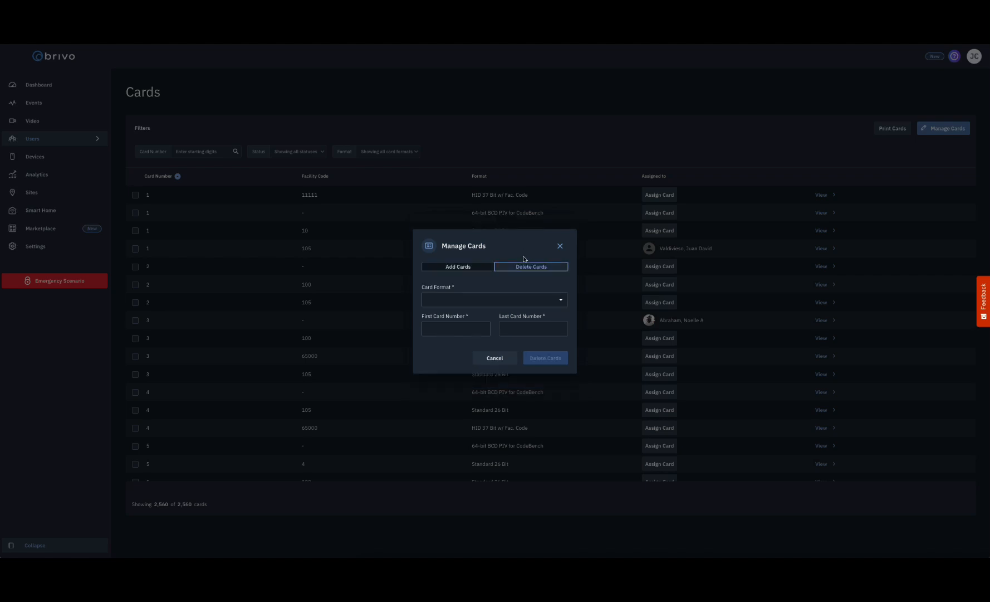
click(457, 267)
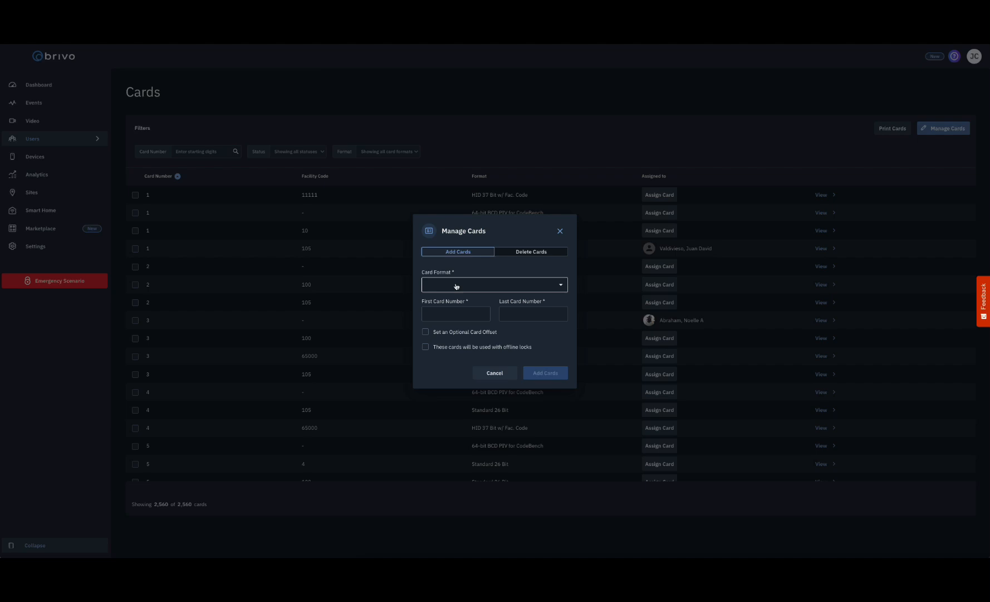
click(494, 285)
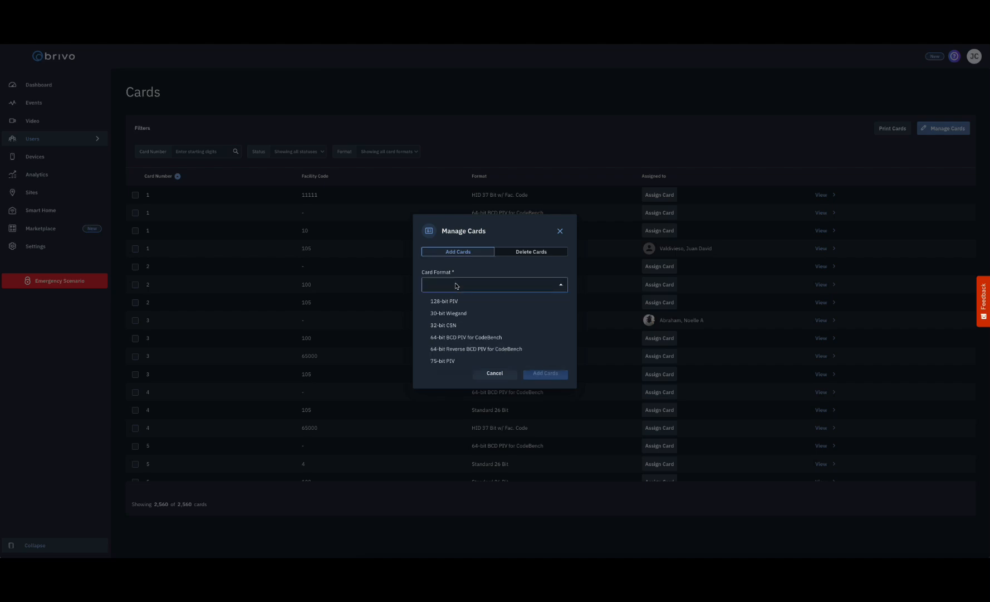
scroll(down, 3)
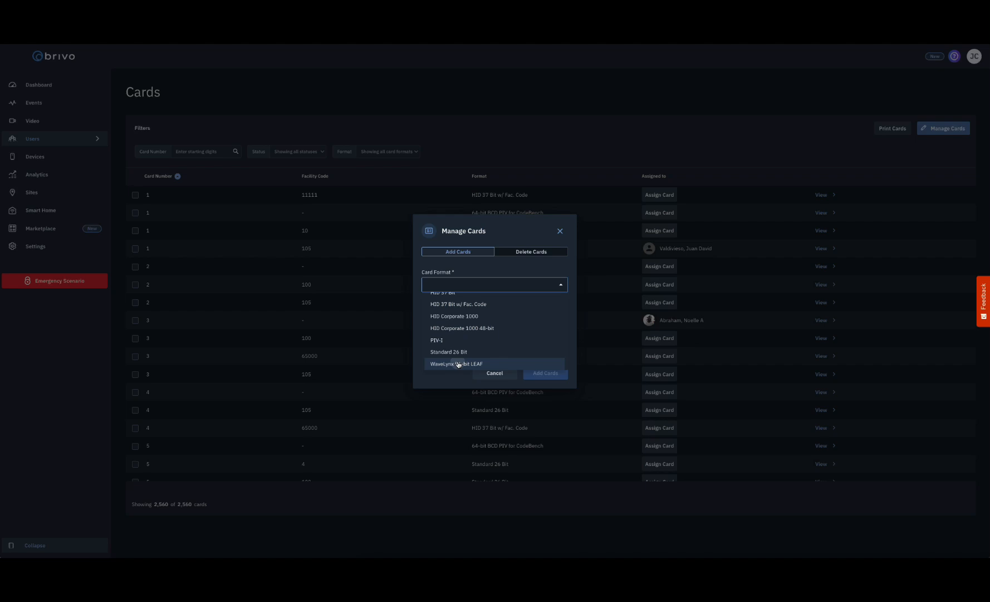
click(456, 363)
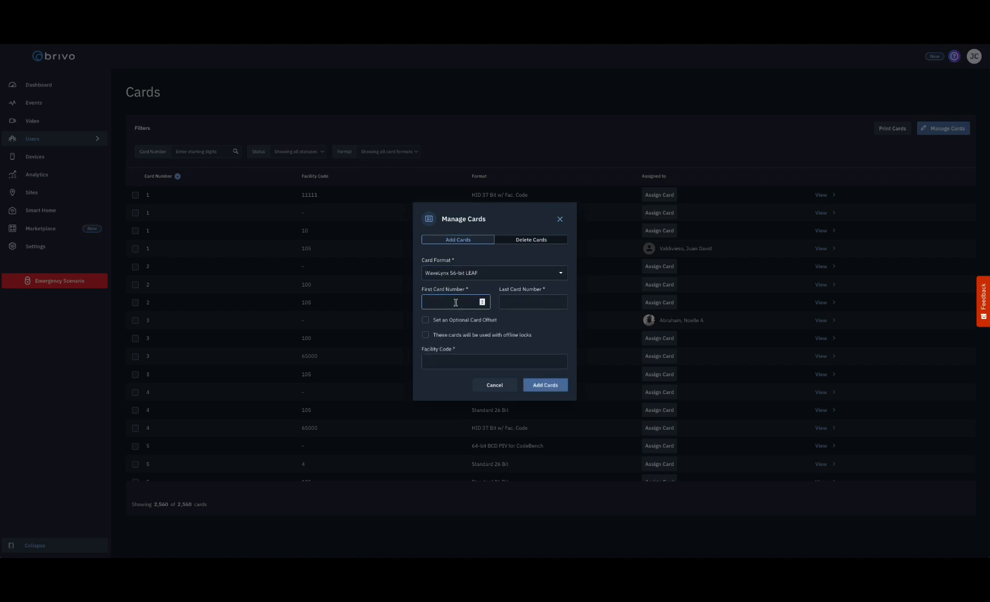
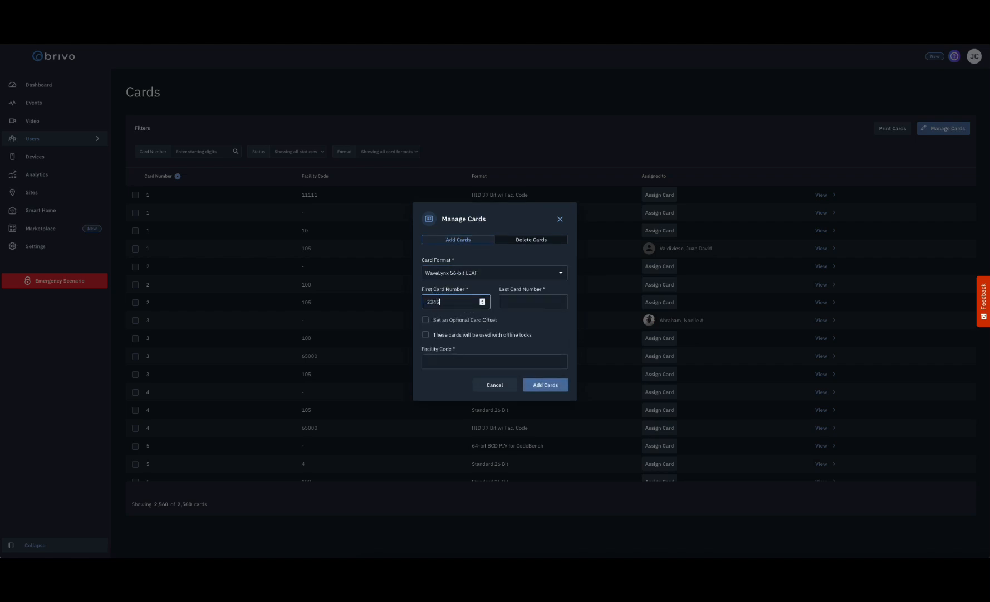
click(533, 301)
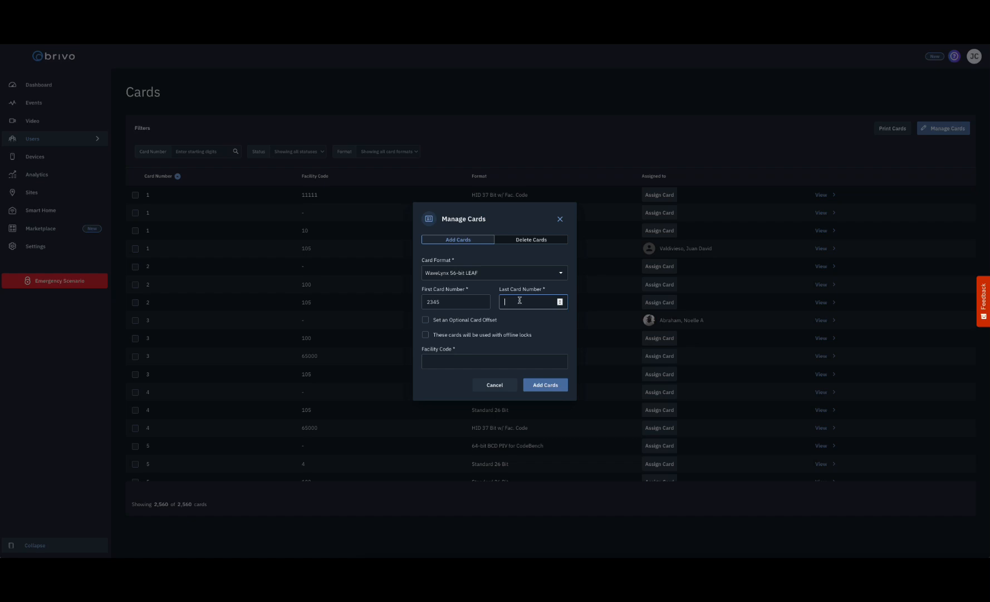
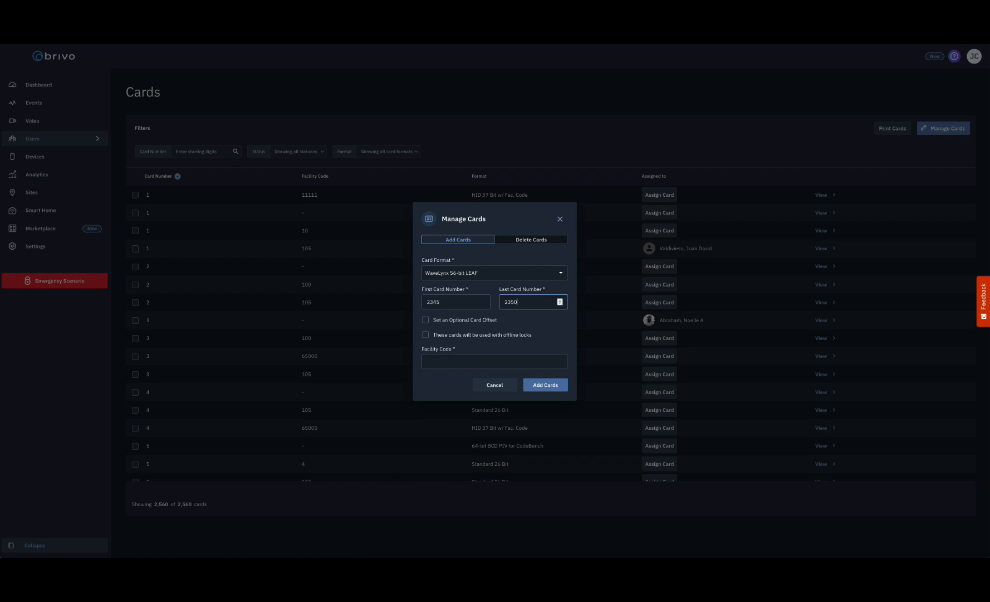
click(495, 361)
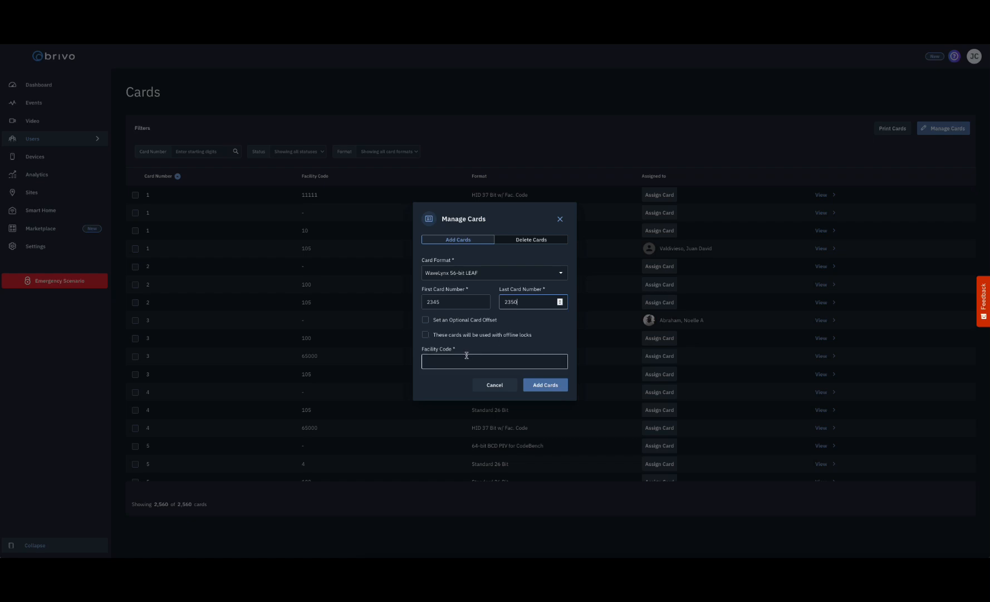
text(112)
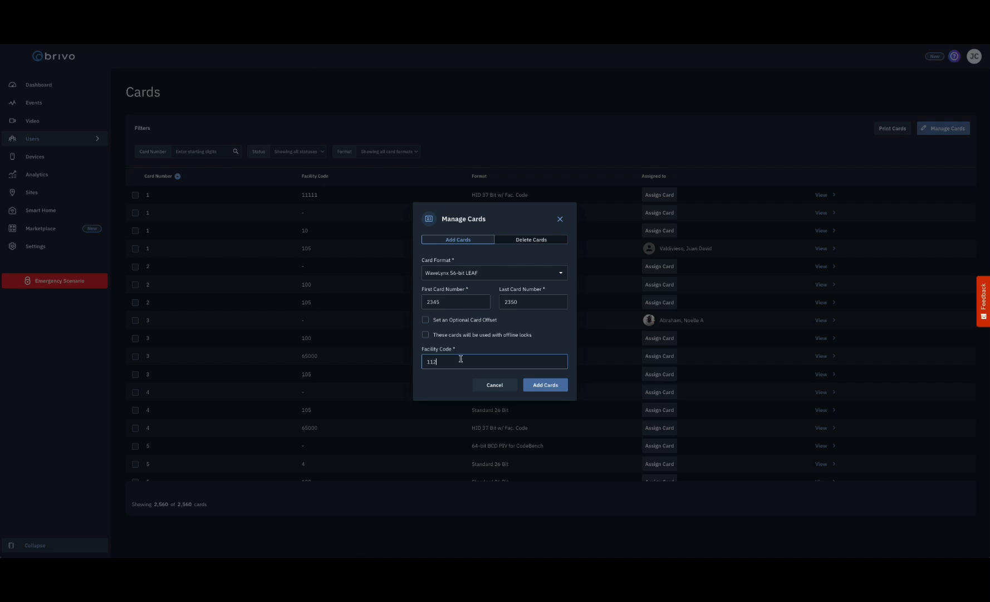
click(425, 320)
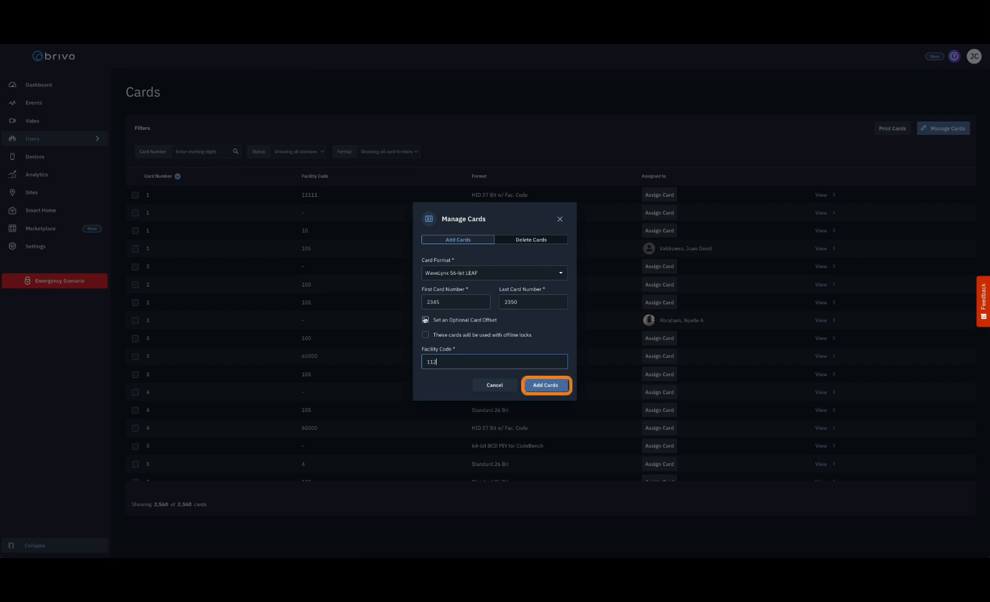
click(425, 320)
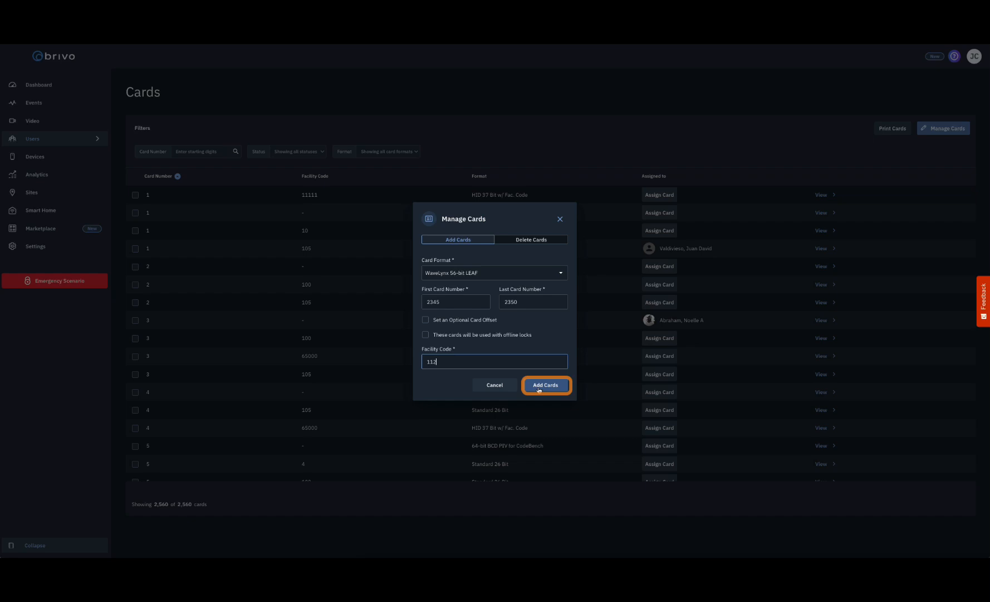
click(545, 385)
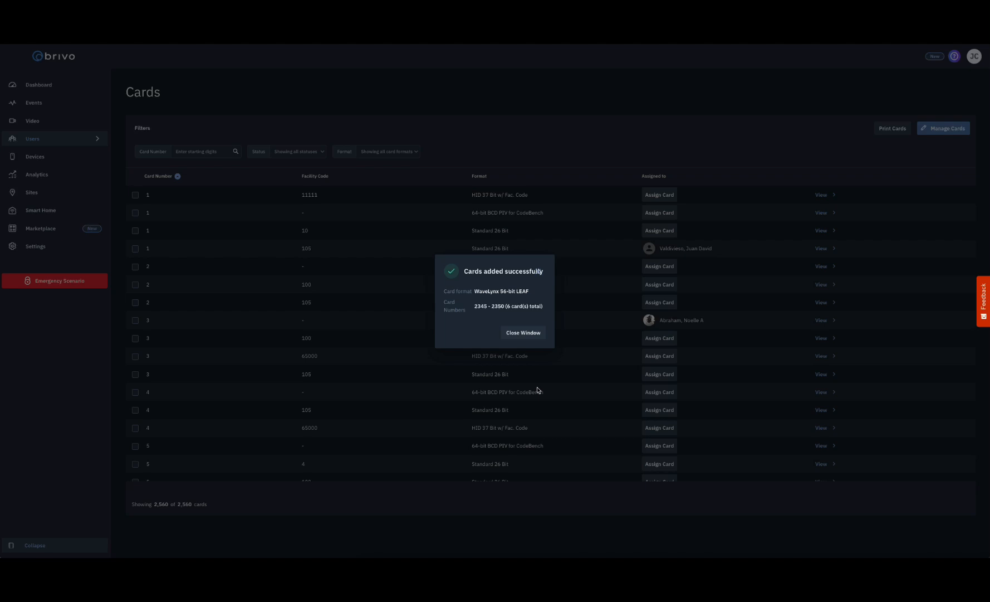
mouse_move(523, 333)
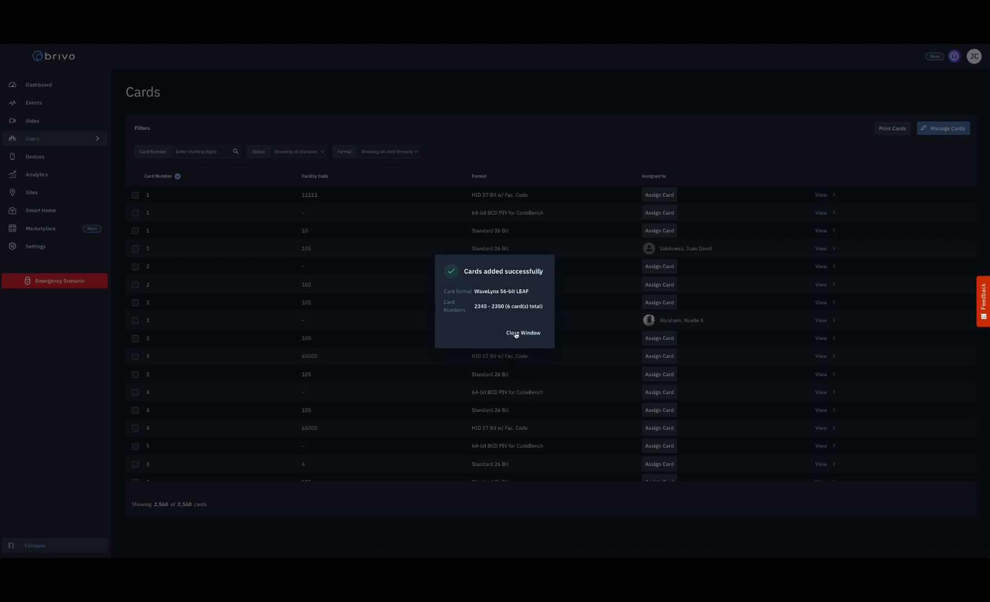
click(523, 333)
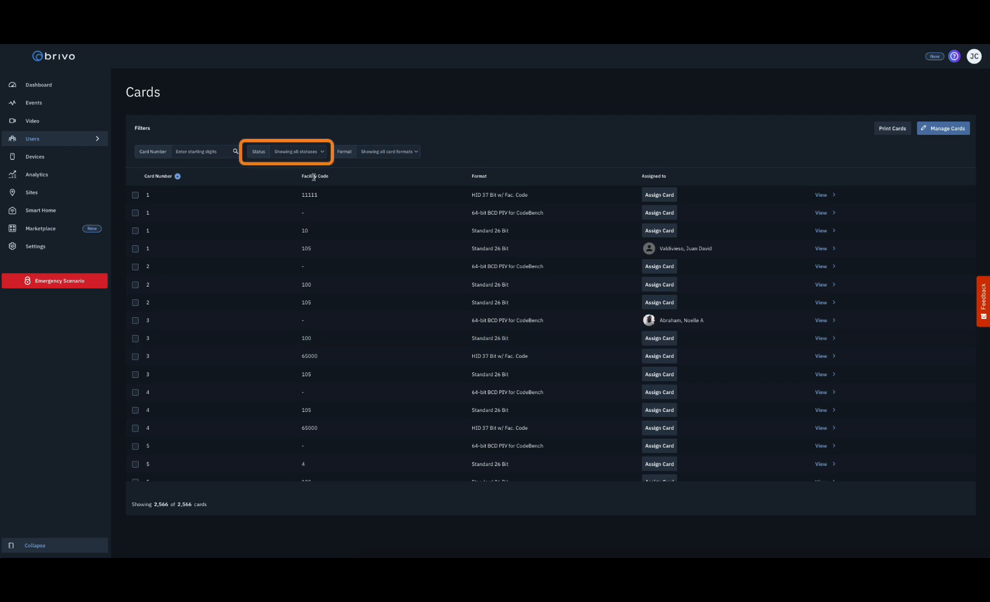
Filter the card list to Unassigned status, then expand the Users menu
click(297, 151)
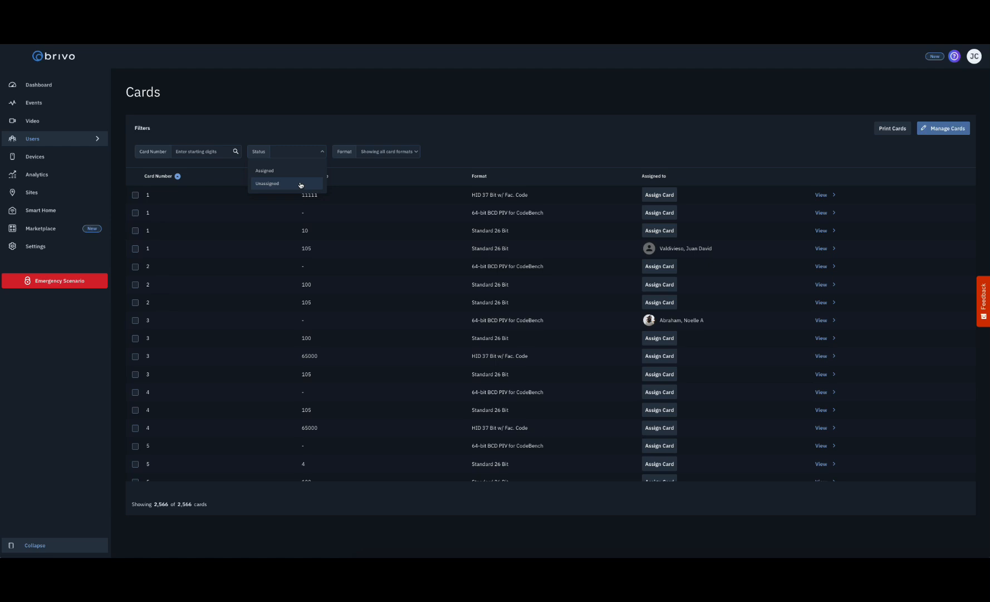
click(267, 184)
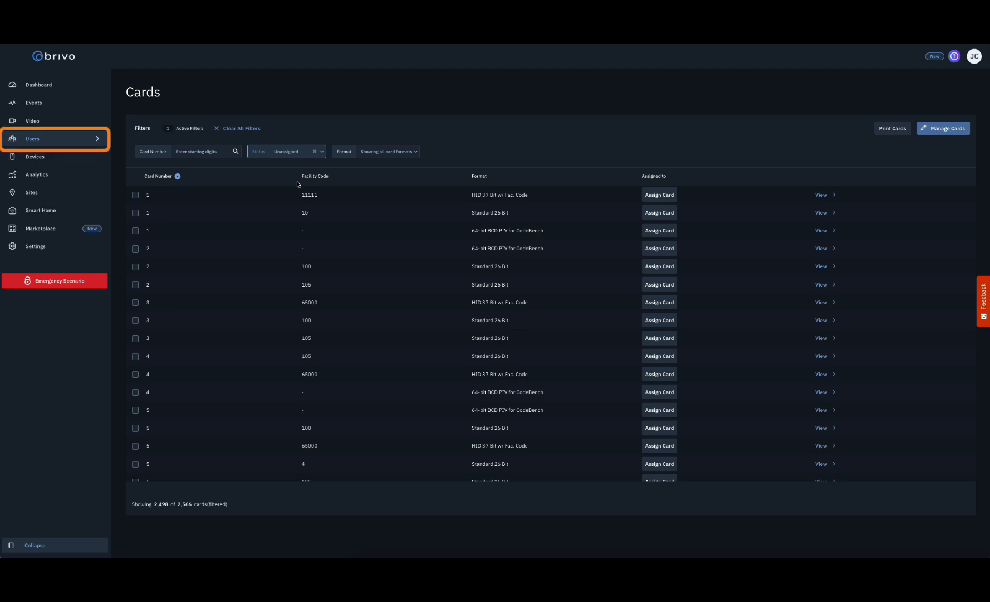
click(32, 138)
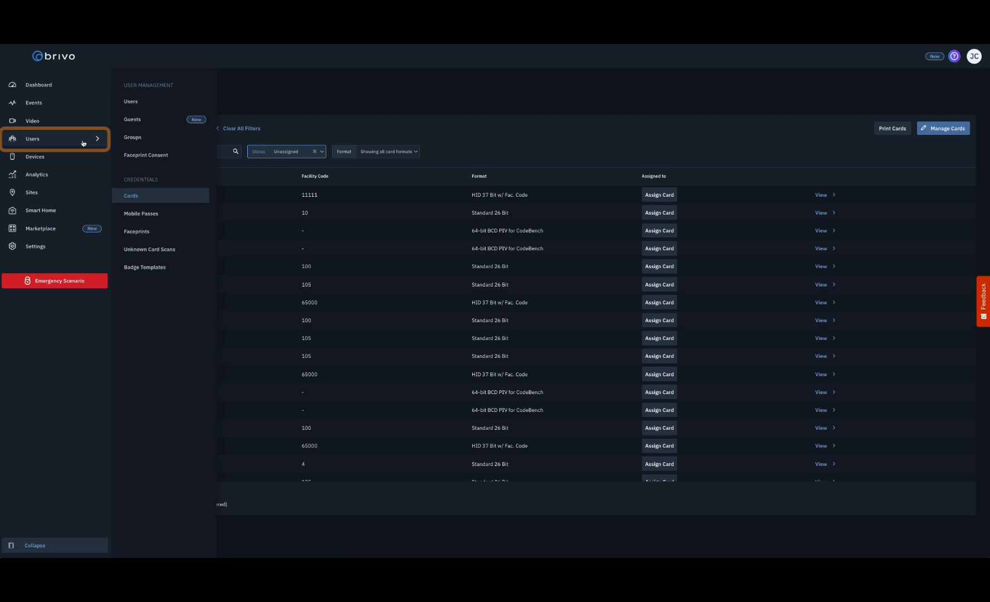
mouse_move(155, 248)
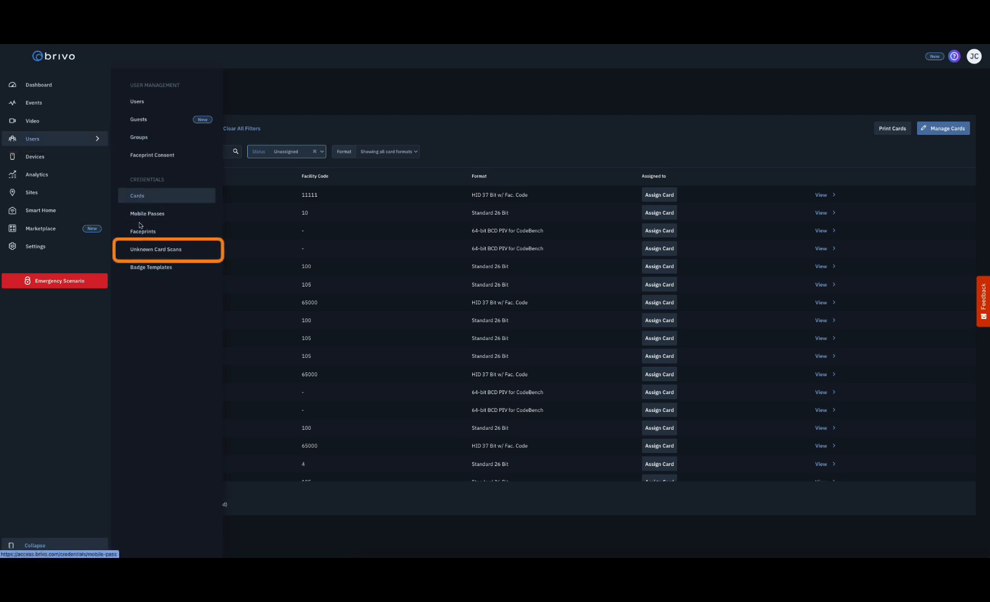
click(155, 249)
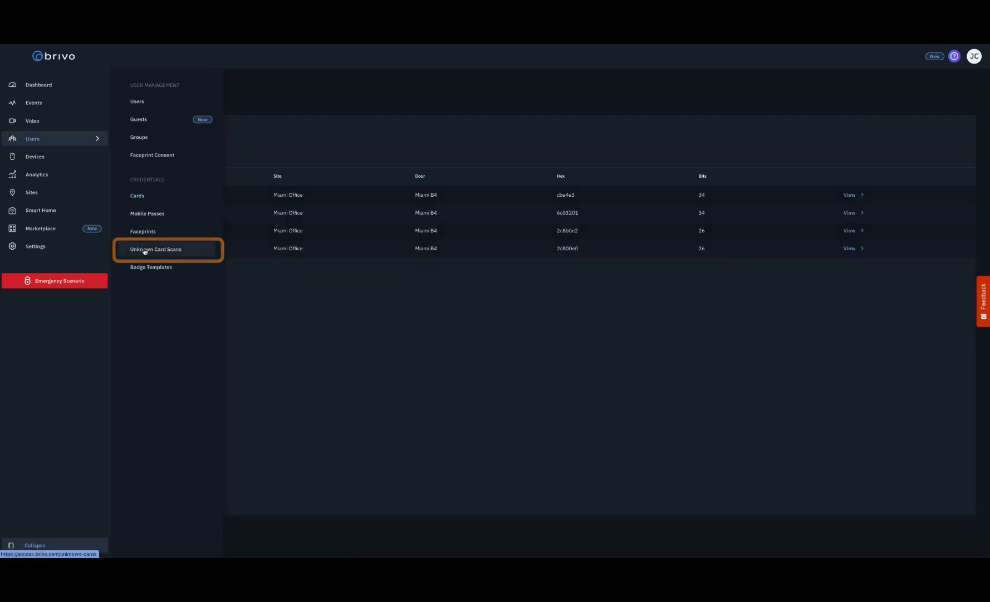
click(155, 249)
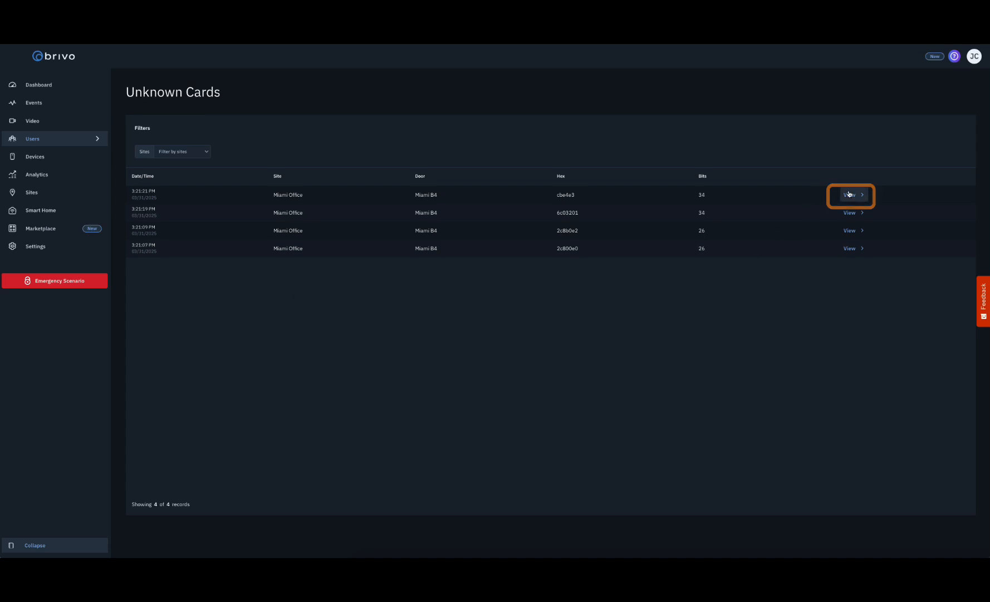
click(850, 195)
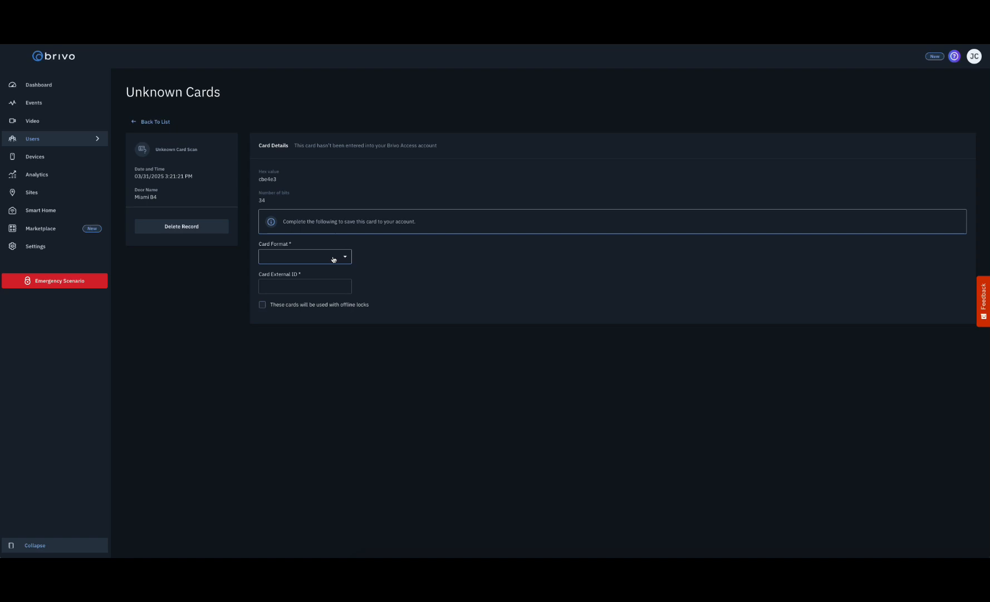
Choose Generic 34 Bit (Even Parity) as the scan's card format and begin its external ID
click(305, 256)
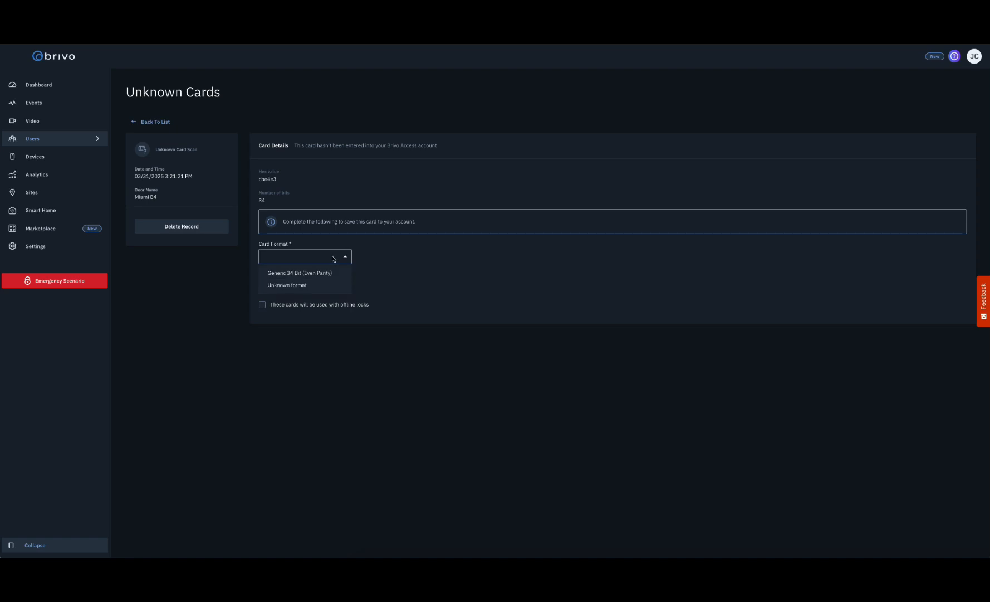
mouse_move(299, 272)
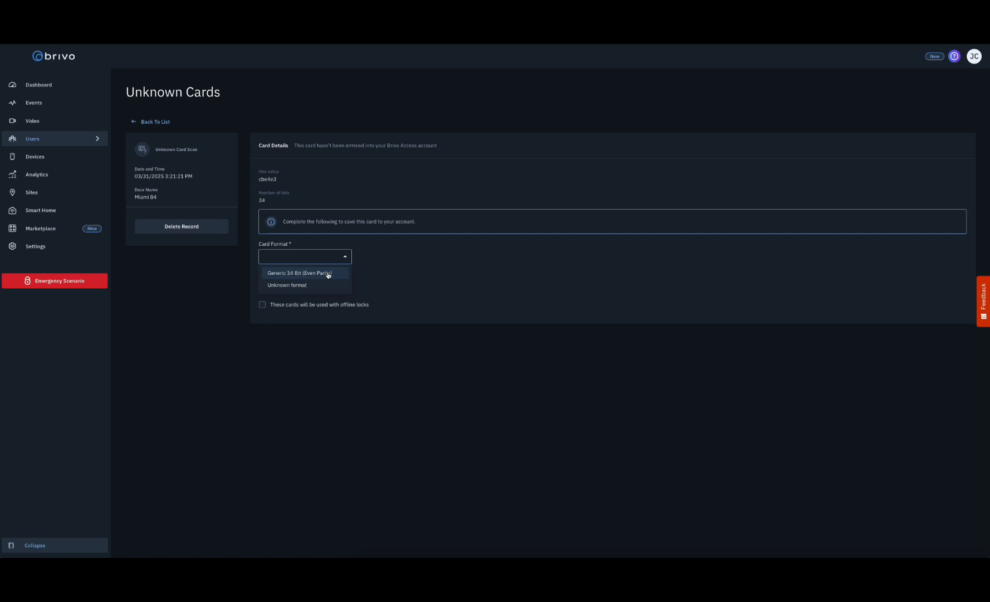
click(298, 273)
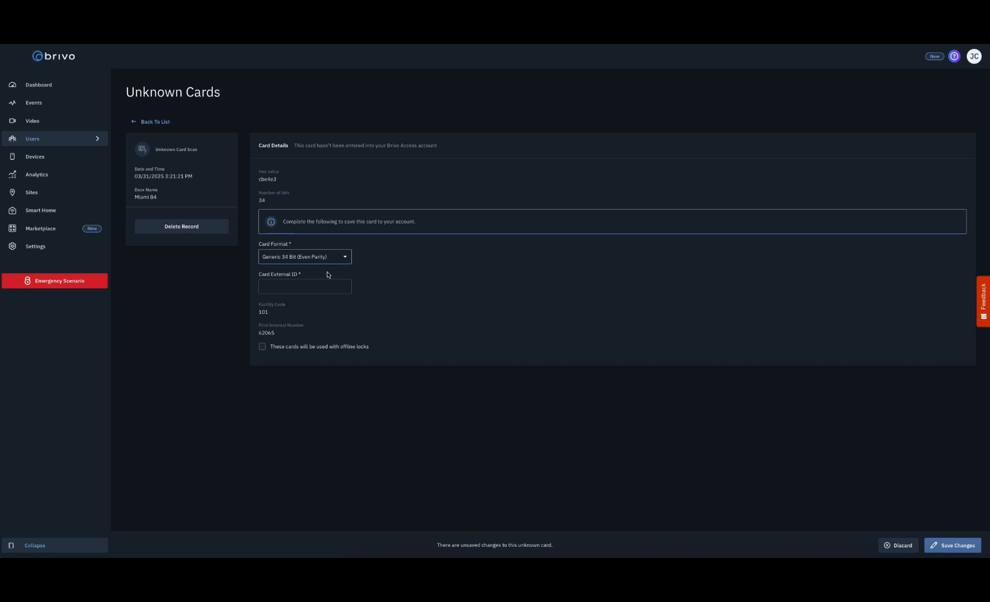
text(card)
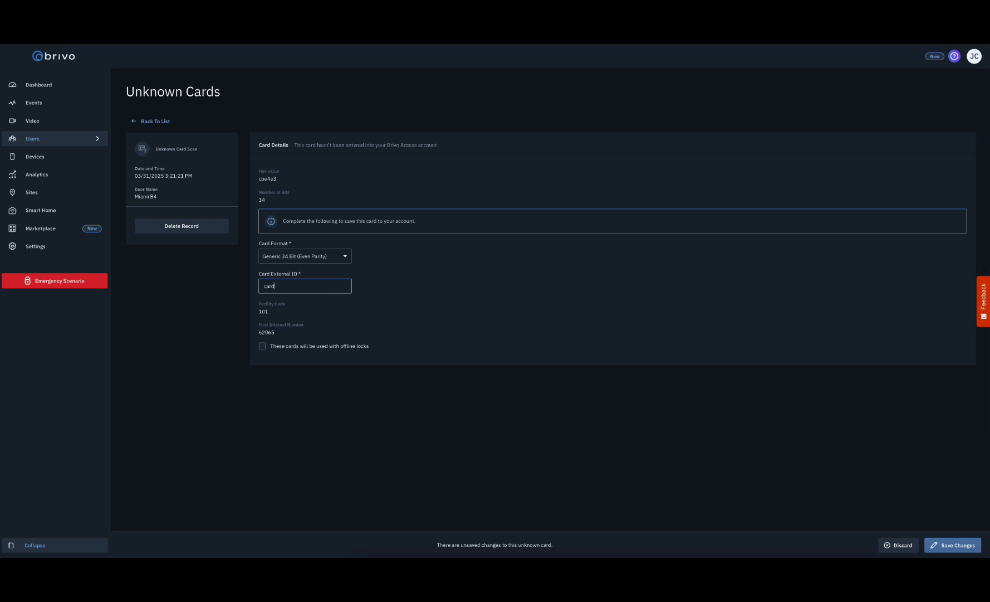
Complete the external ID 'card id' and tick the offline-locks option for the card
text(id)
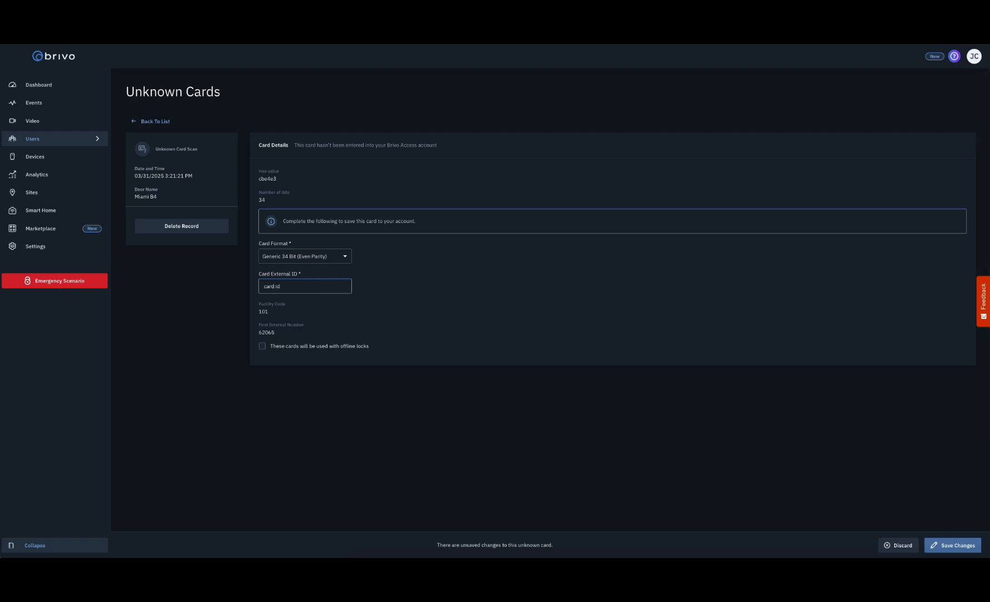
click(304, 285)
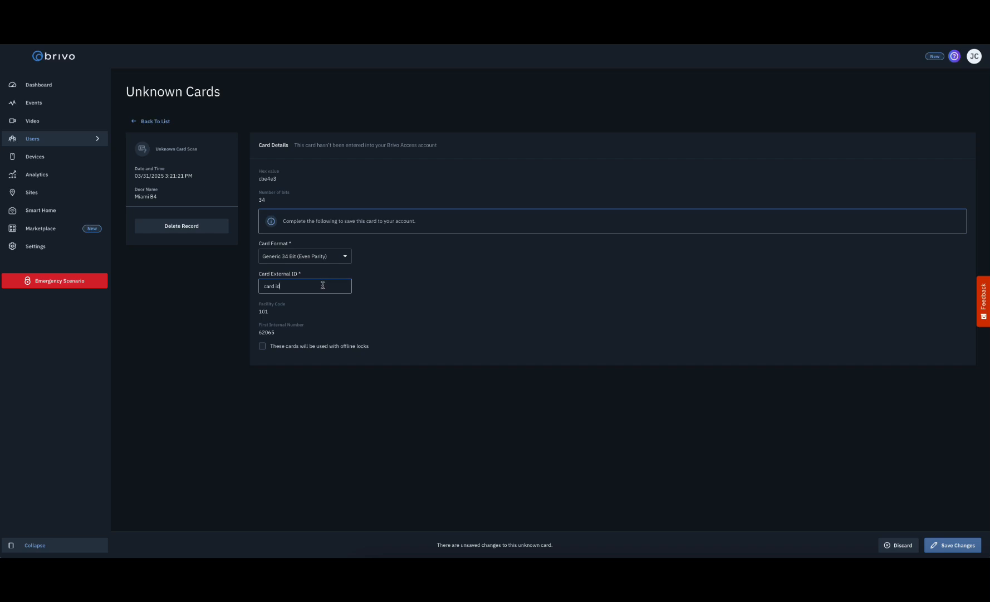
click(262, 345)
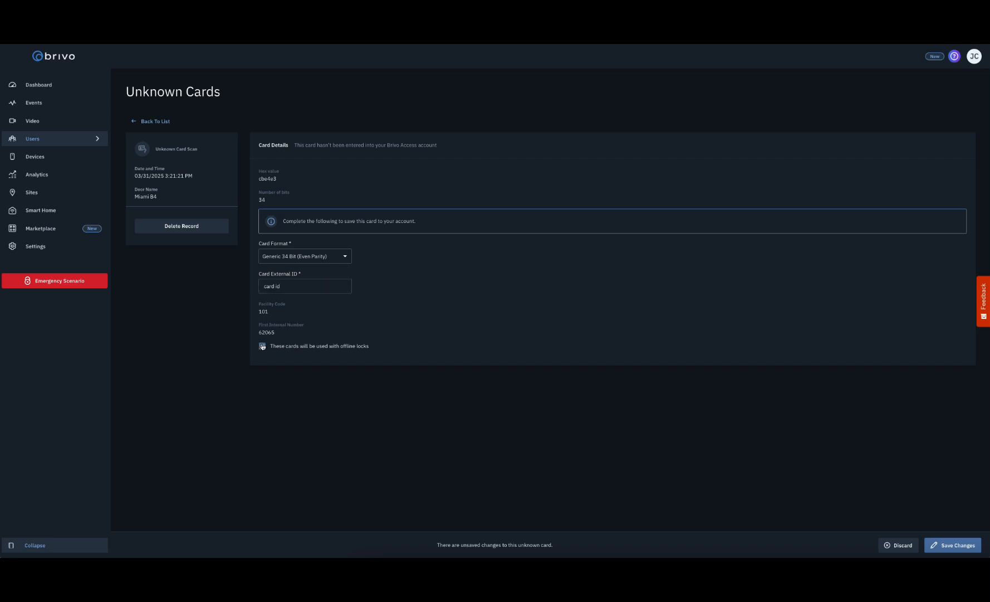
click(262, 346)
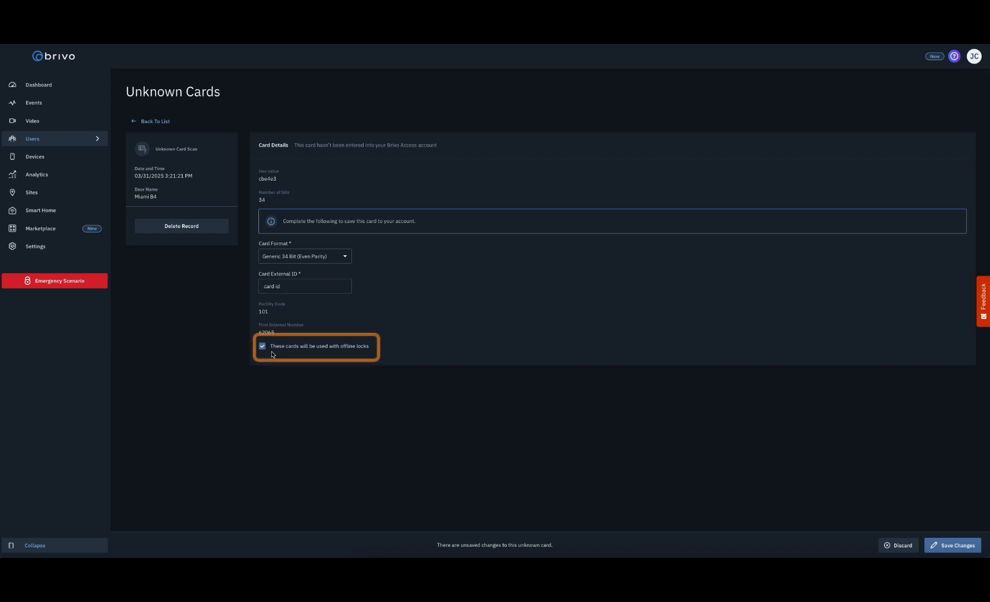